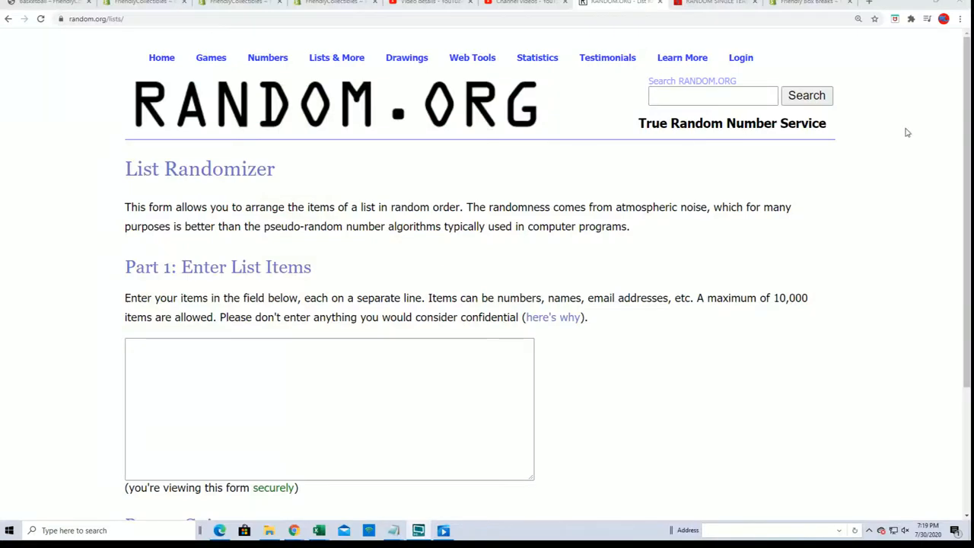
Step: Bring up the Notepad notes with owner names, filler spots and NBA teams and scroll through them
click(419, 529)
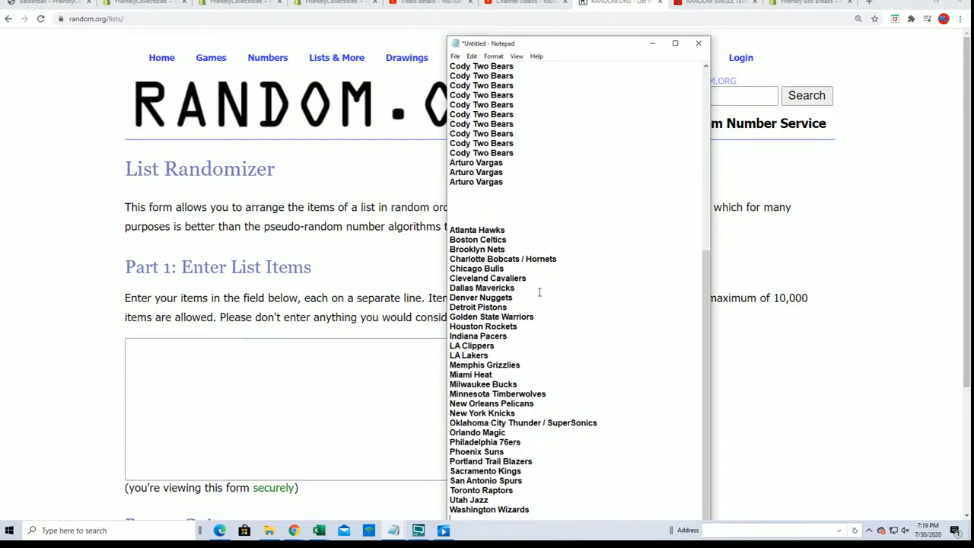
mouse_move(536, 292)
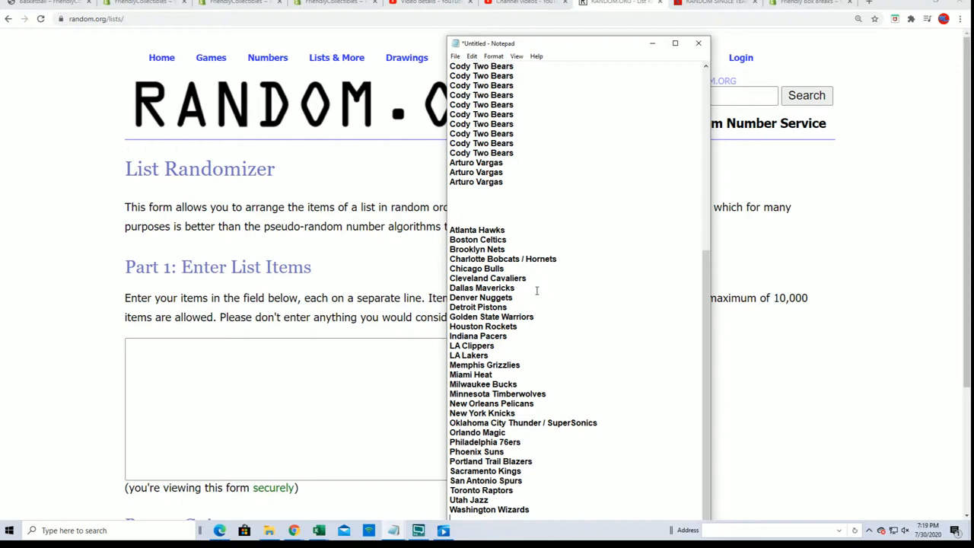
mouse_move(581, 399)
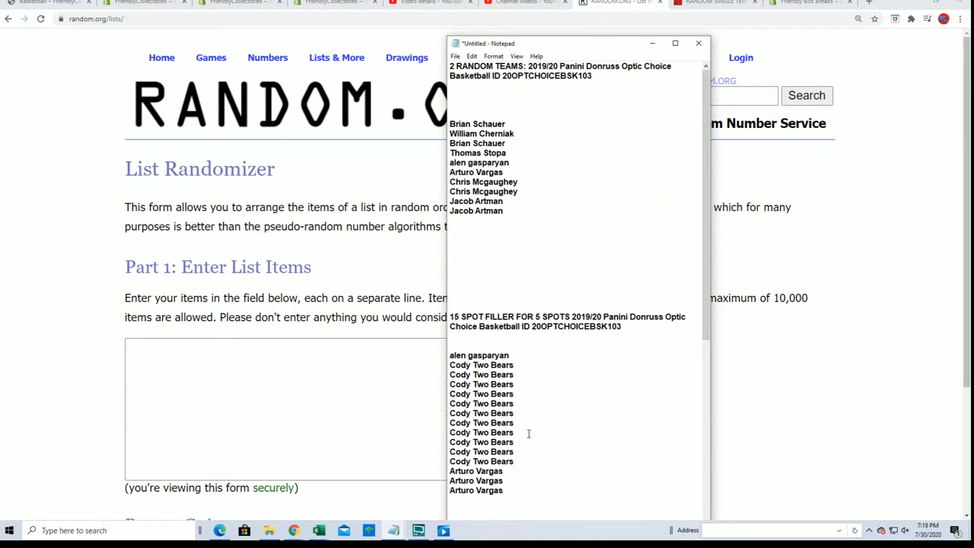
mouse_move(596, 168)
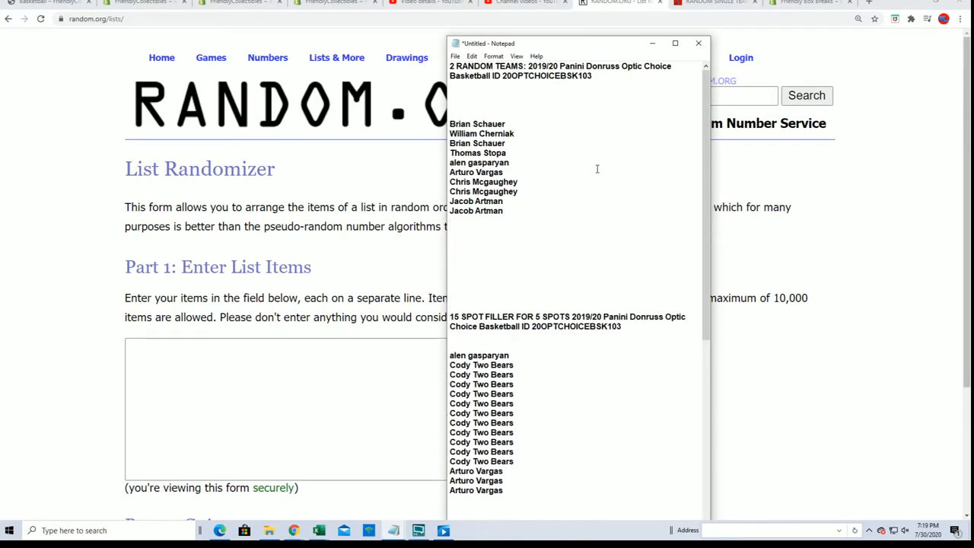
scroll(down, 3)
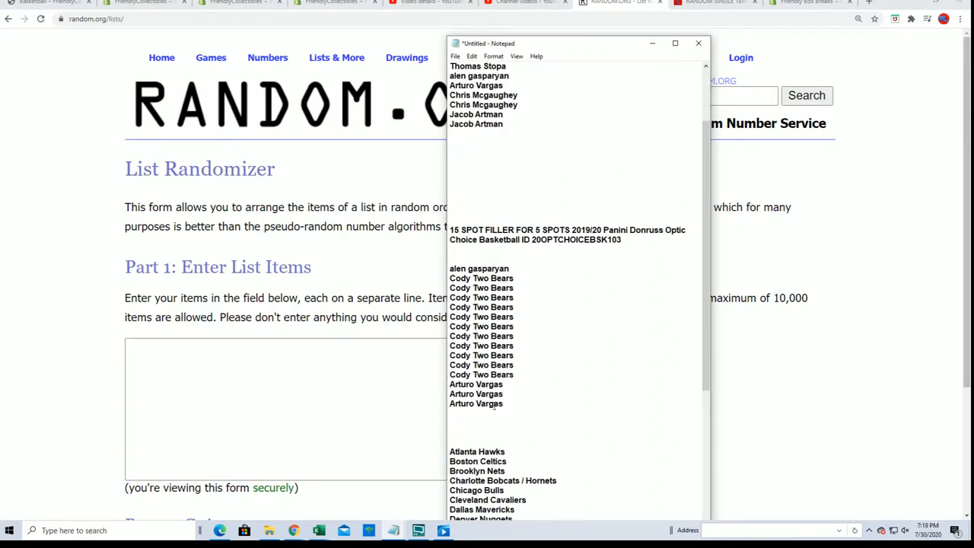
Step: Select the fifteen filler-spot names in Notepad for copying into the randomizer
drag(450, 268, 511, 403)
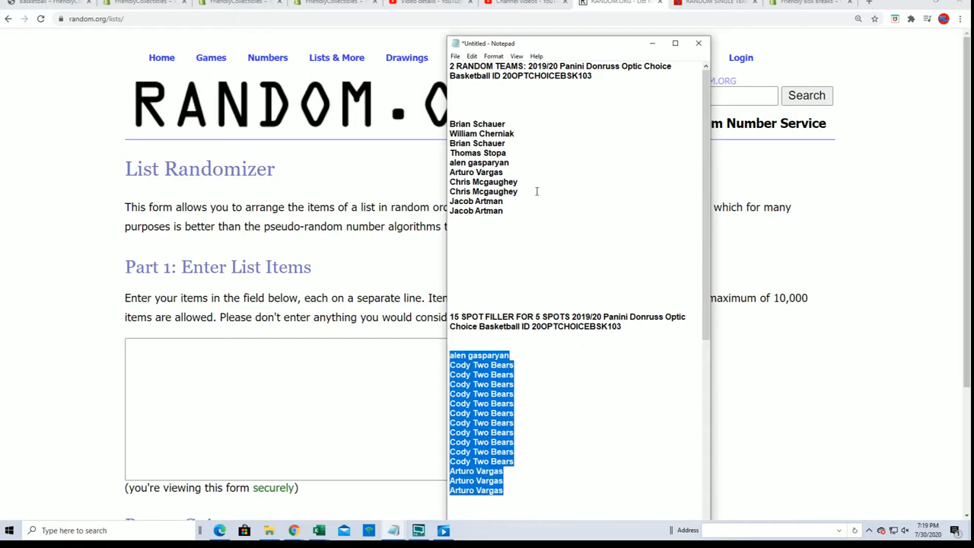
mouse_move(574, 380)
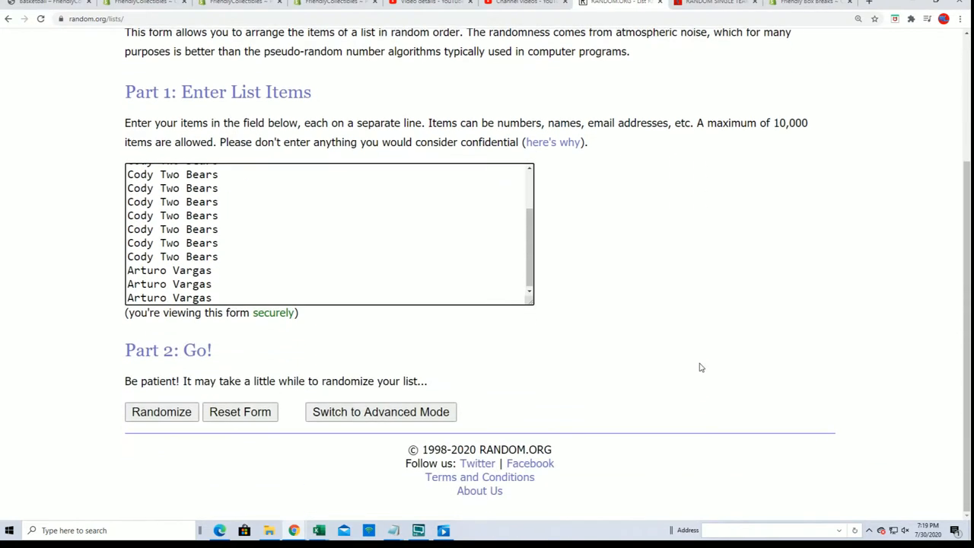
Step: Randomize the fifteen filler names and reshuffle them five more times for a final order
click(161, 411)
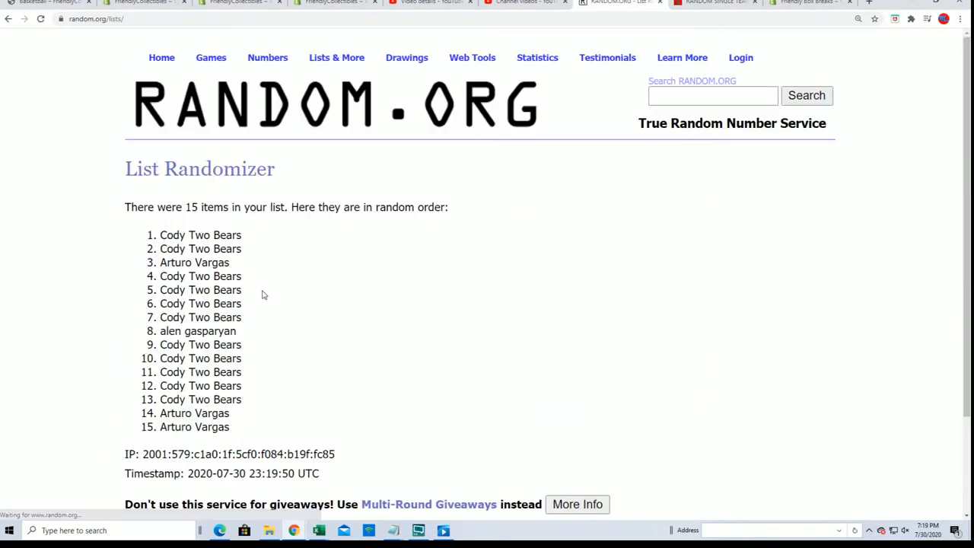
scroll(down, 3)
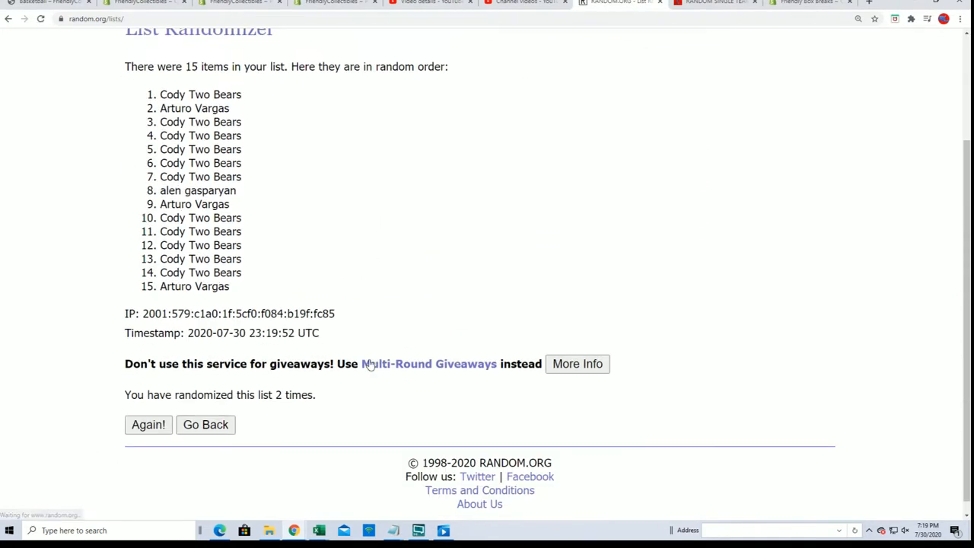
click(149, 424)
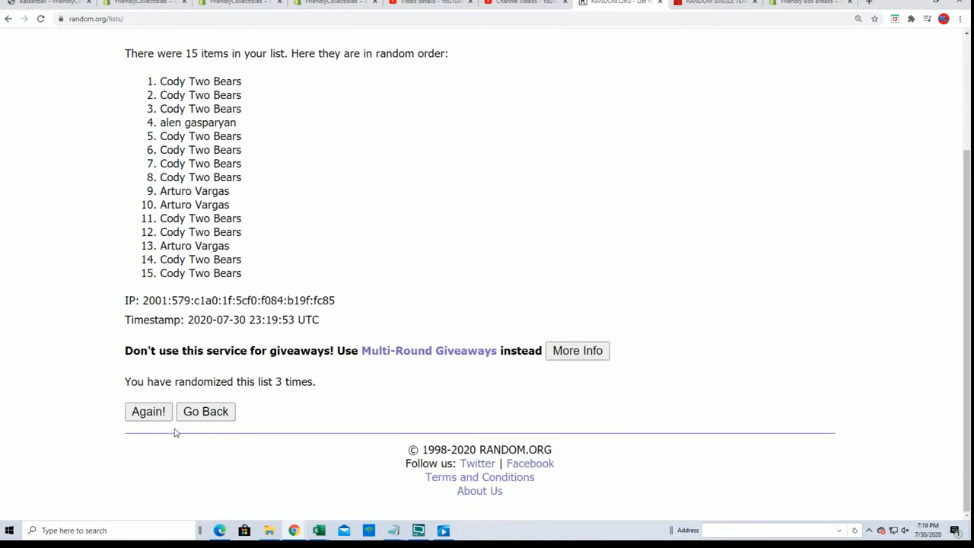
click(149, 411)
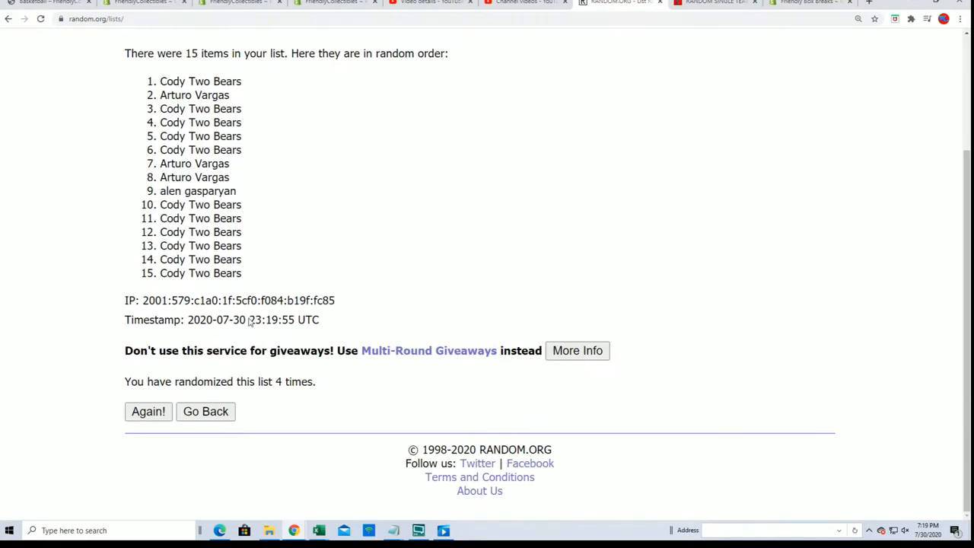
click(148, 411)
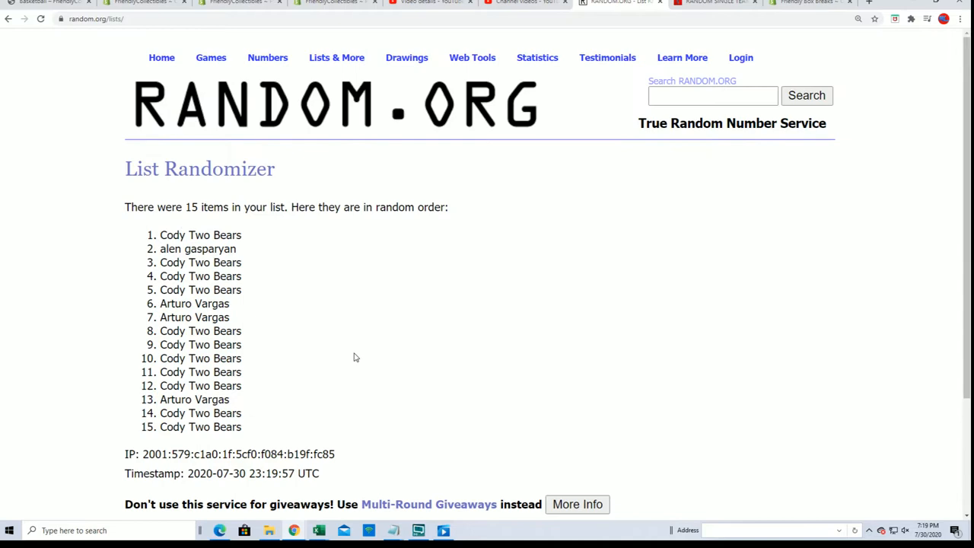
scroll(down, 3)
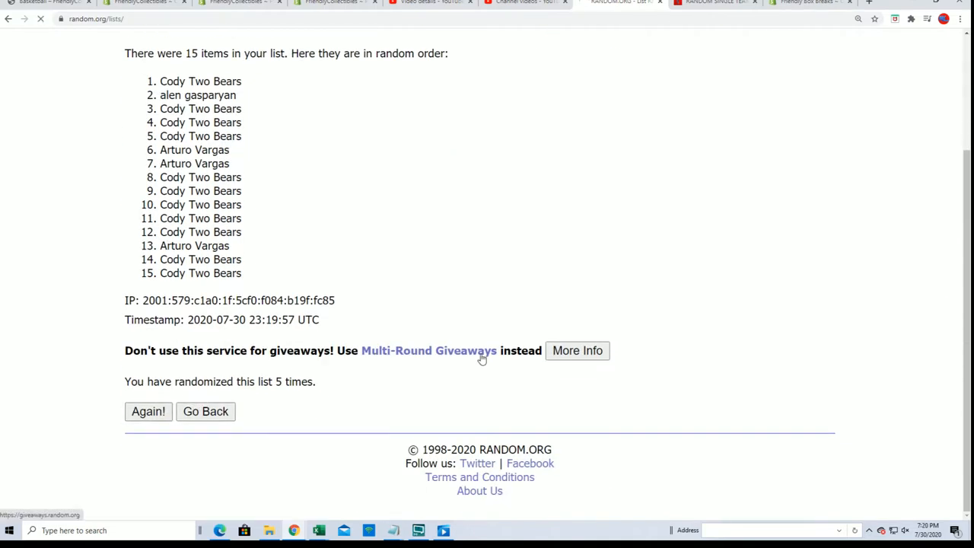
click(148, 411)
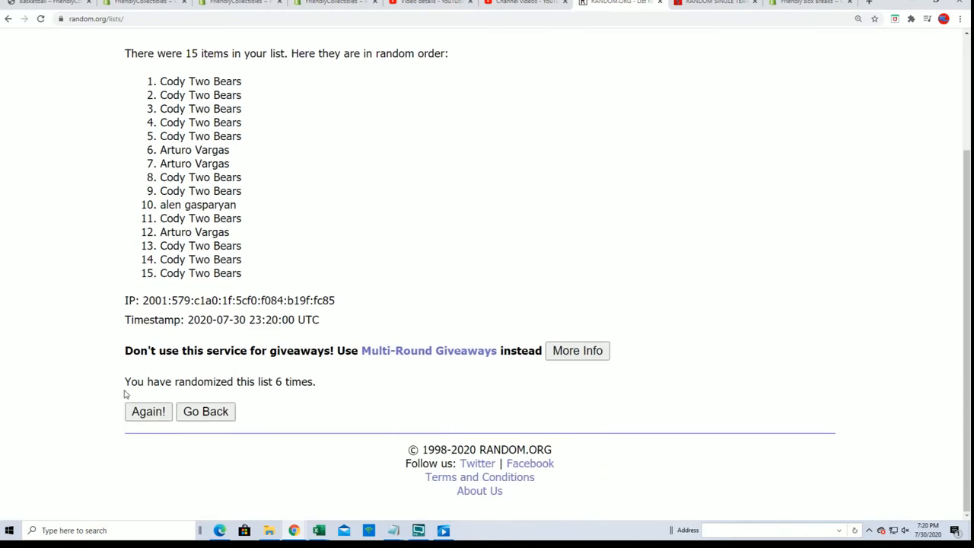
click(148, 411)
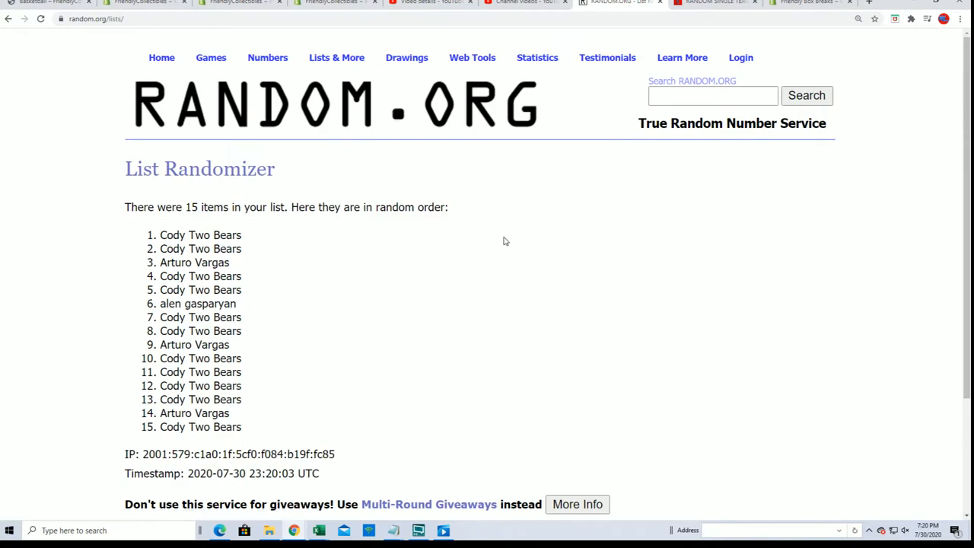
Step: Take the top five shuffled filler names and add them to the Notepad list after Jacob Artman
drag(160, 234, 243, 289)
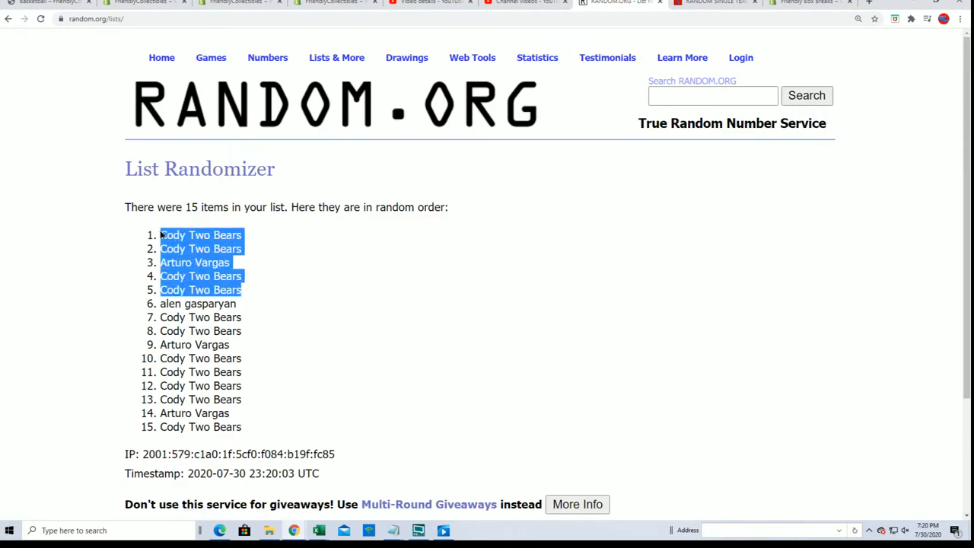
mouse_move(302, 314)
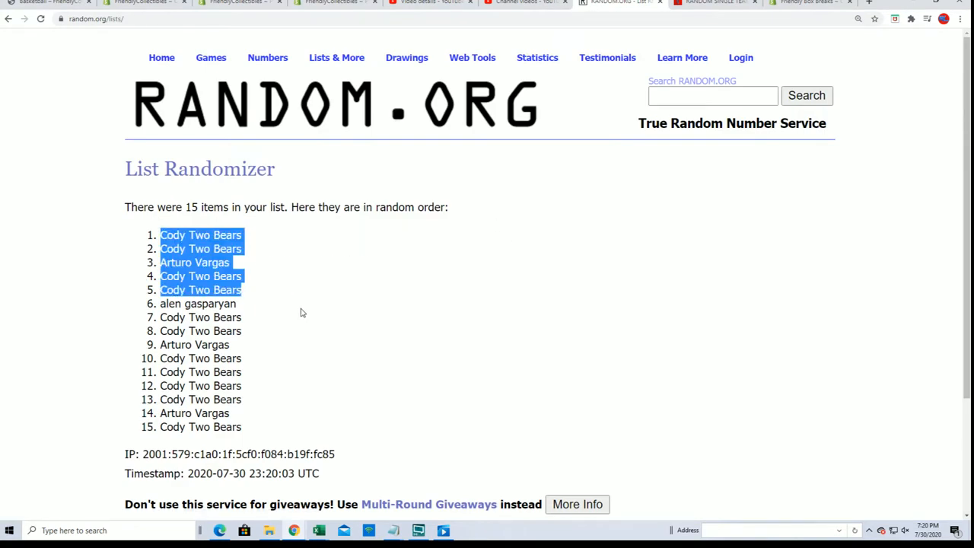
mouse_move(319, 313)
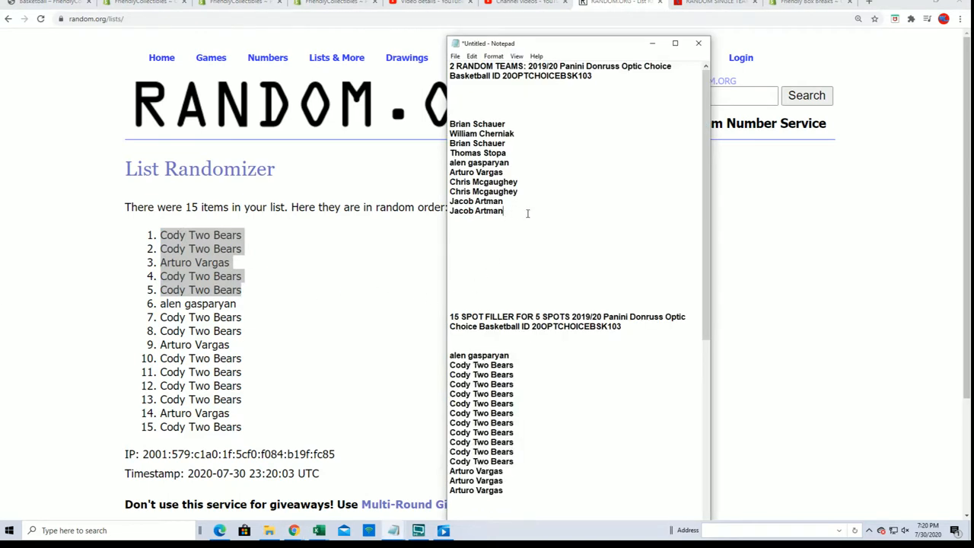
key(Enter)
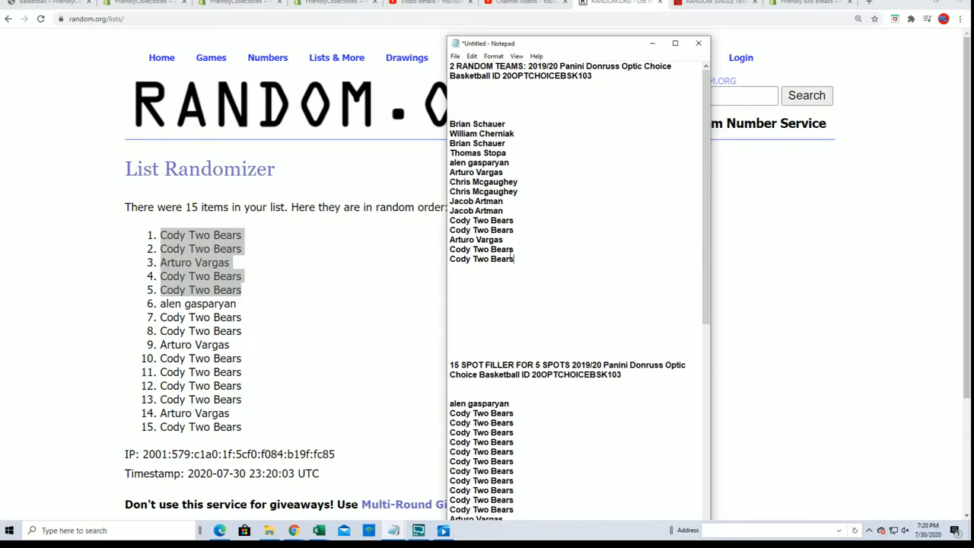
scroll(down, 3)
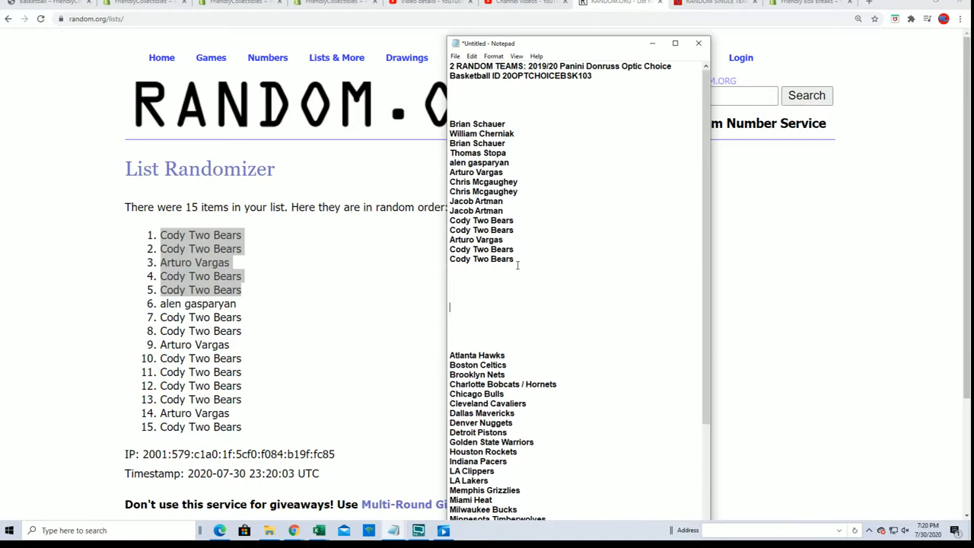
Step: Copy the combined owner-and-filler name list from Notepad via the right-click menu
right_click(532, 144)
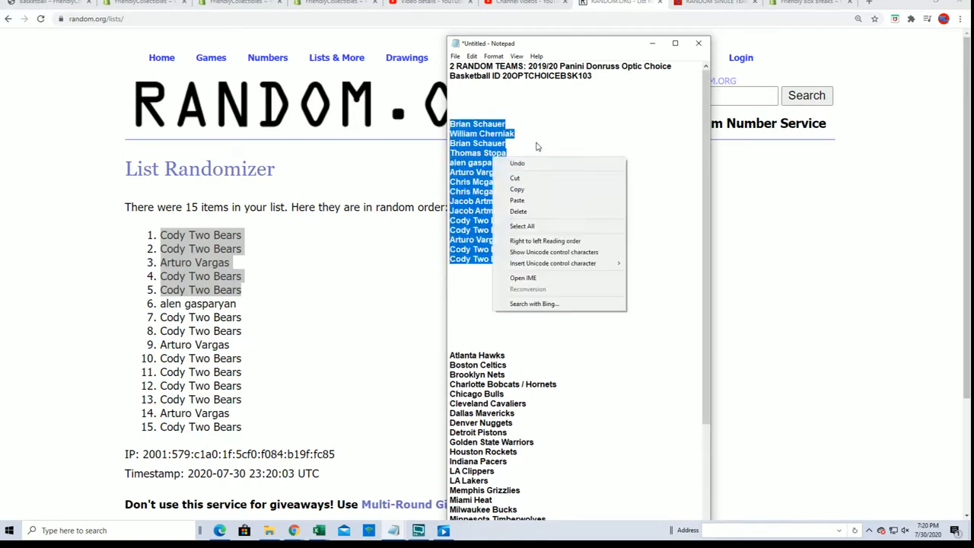
click(462, 274)
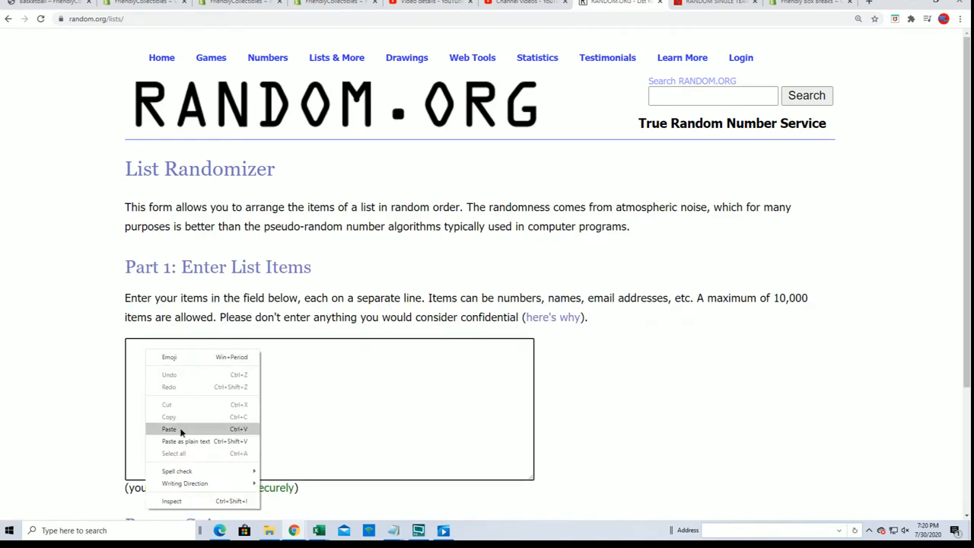
Step: Paste the 30 owner names into the randomizer and shuffle them repeatedly through a seventh time
click(169, 429)
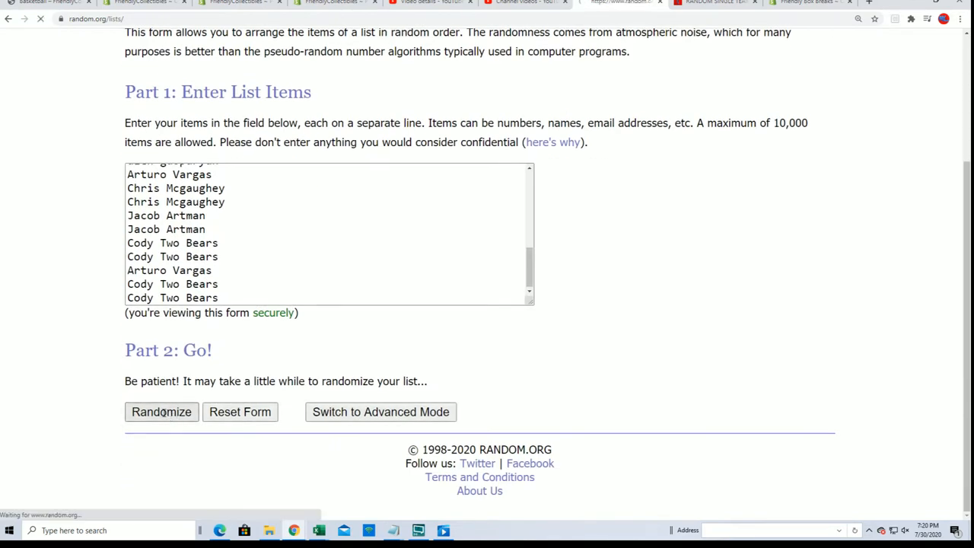
click(161, 411)
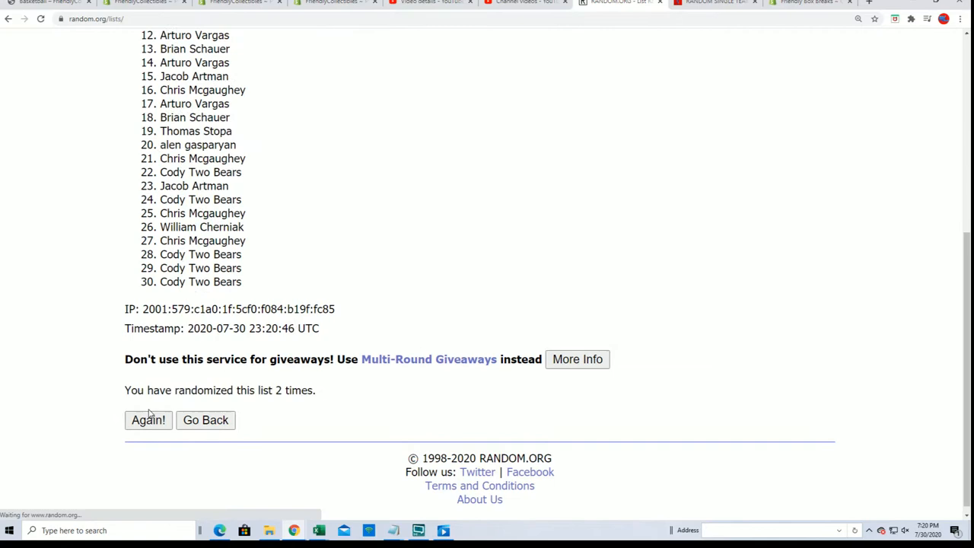
click(148, 419)
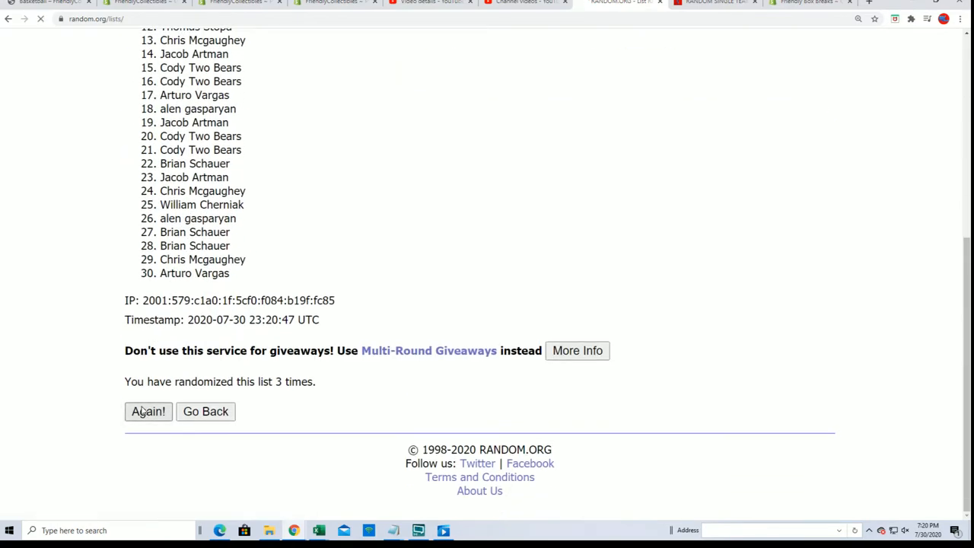
click(149, 411)
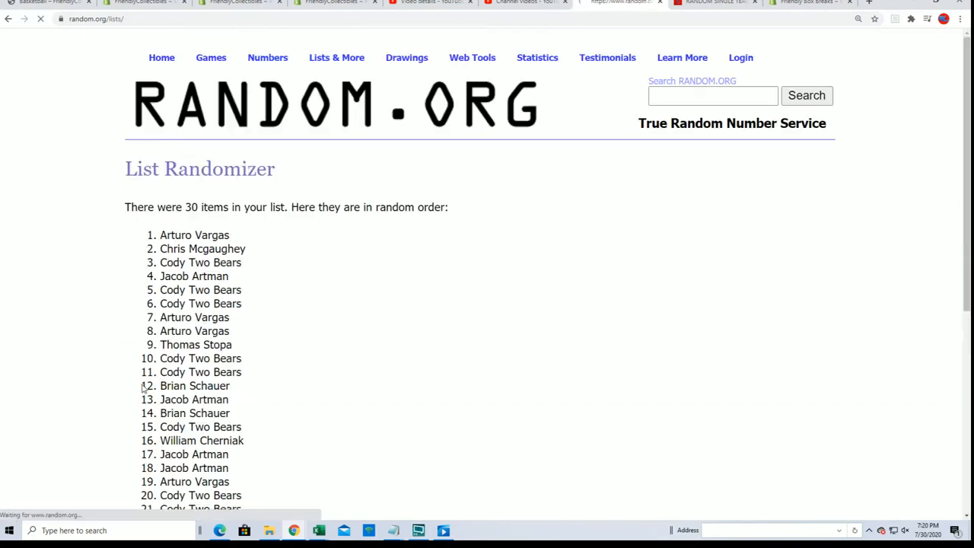
scroll(down, 3)
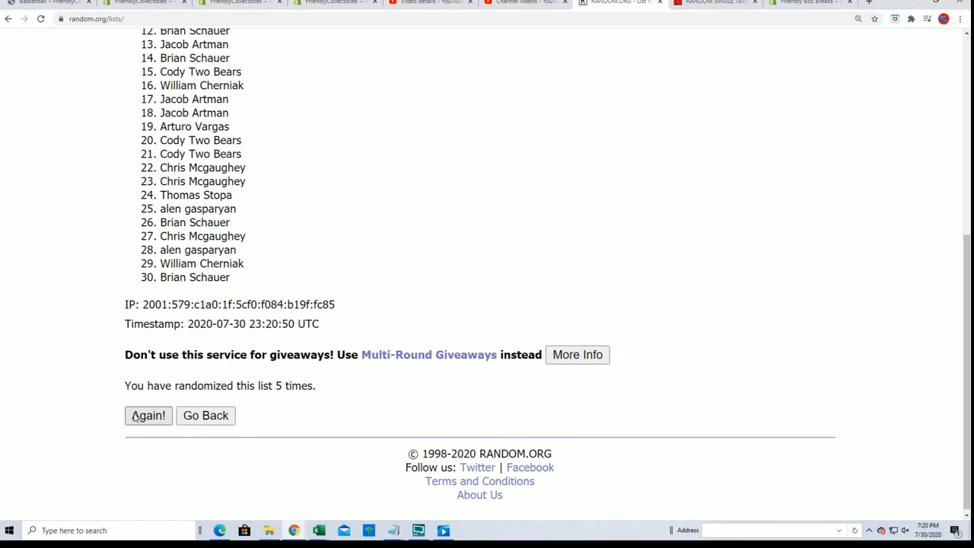
click(148, 415)
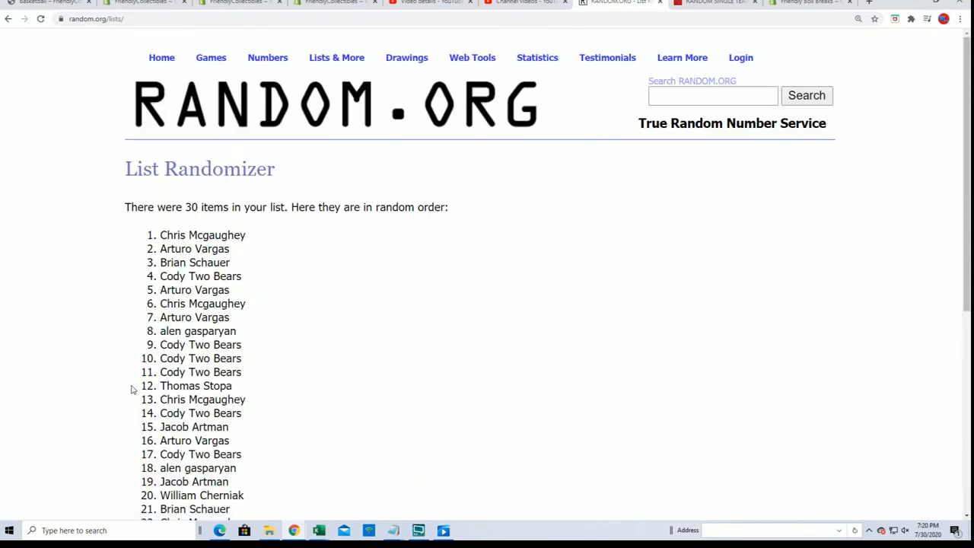
scroll(down, 3)
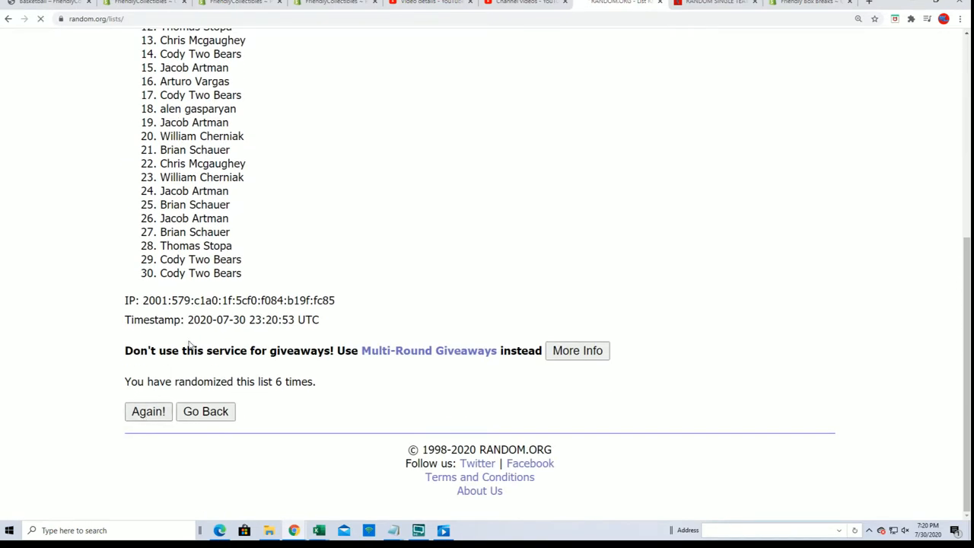
click(148, 411)
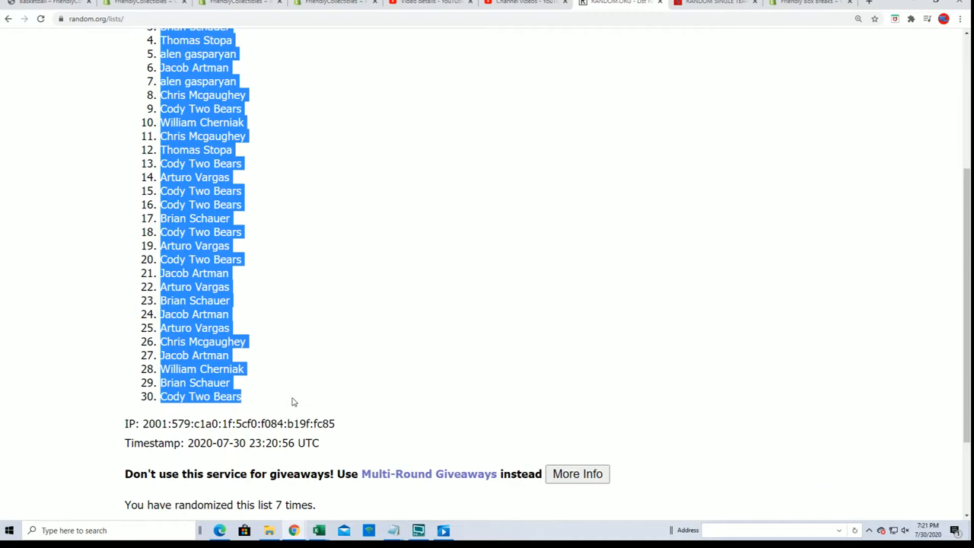
Step: Paste the shuffled owner names as text under Owners in column A and autofit its width
scroll(up, 3)
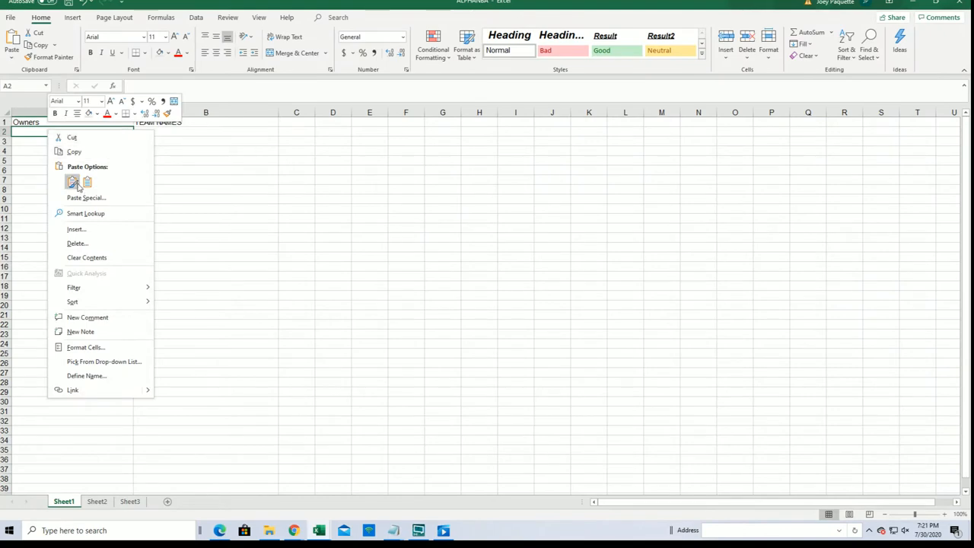
click(88, 198)
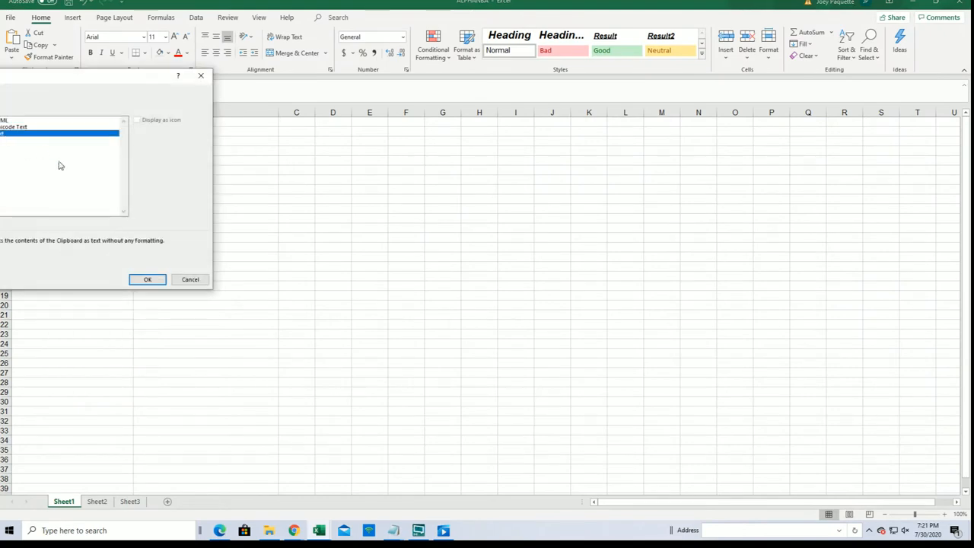
click(148, 280)
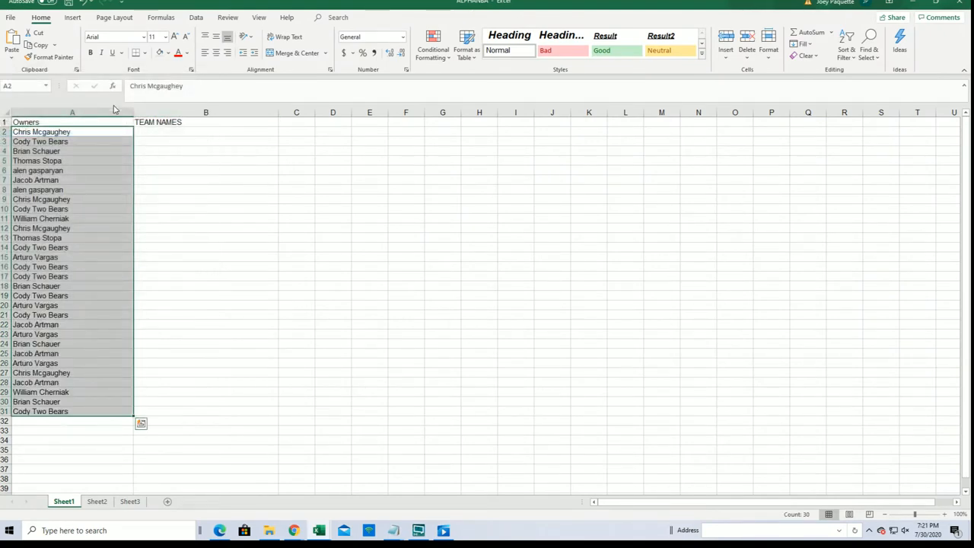
click(67, 122)
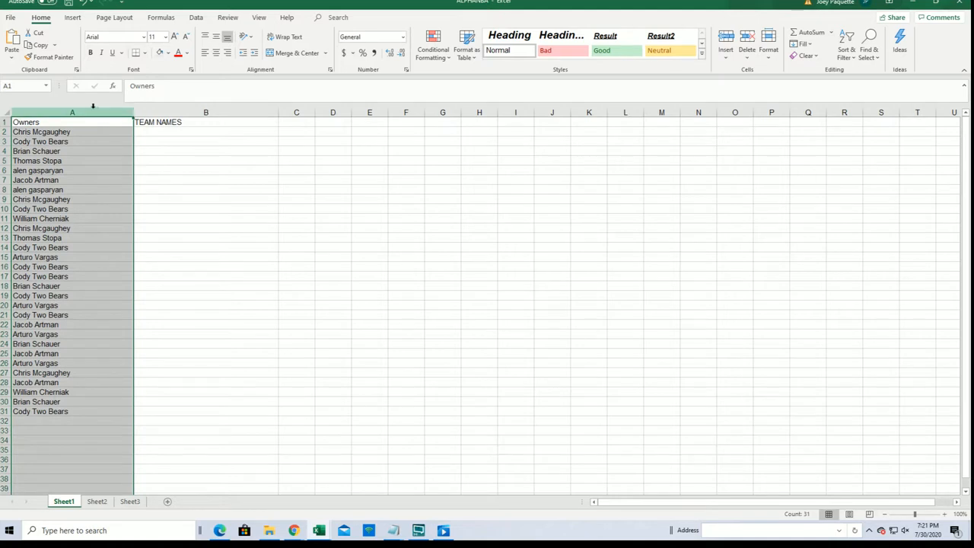
drag(134, 113, 84, 113)
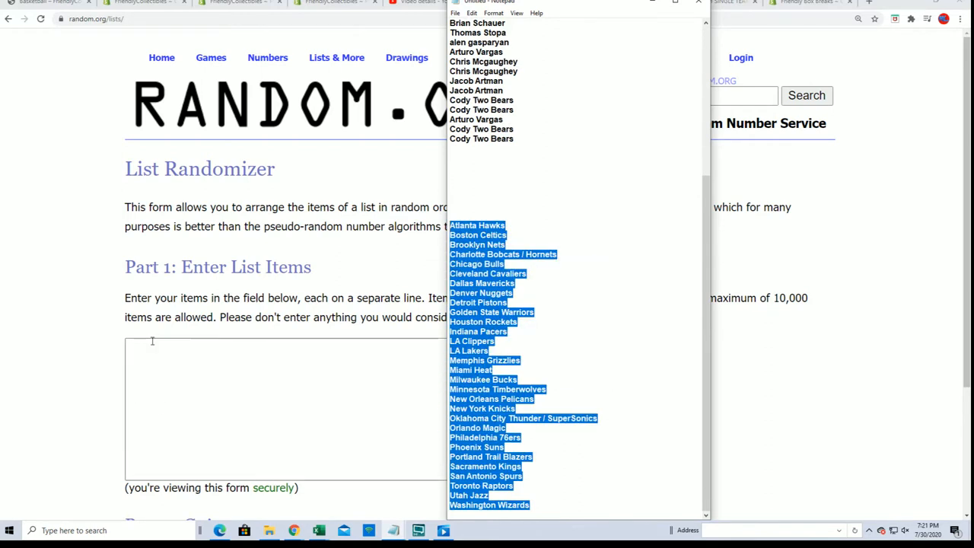
Step: Paste the NBA team names from Notepad into the List Randomizer entry box
right_click(136, 349)
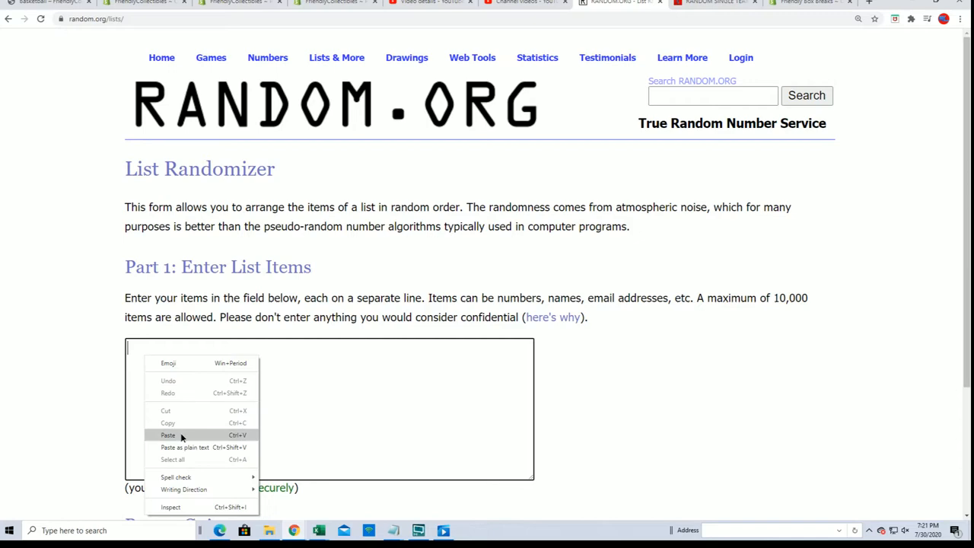
click(168, 435)
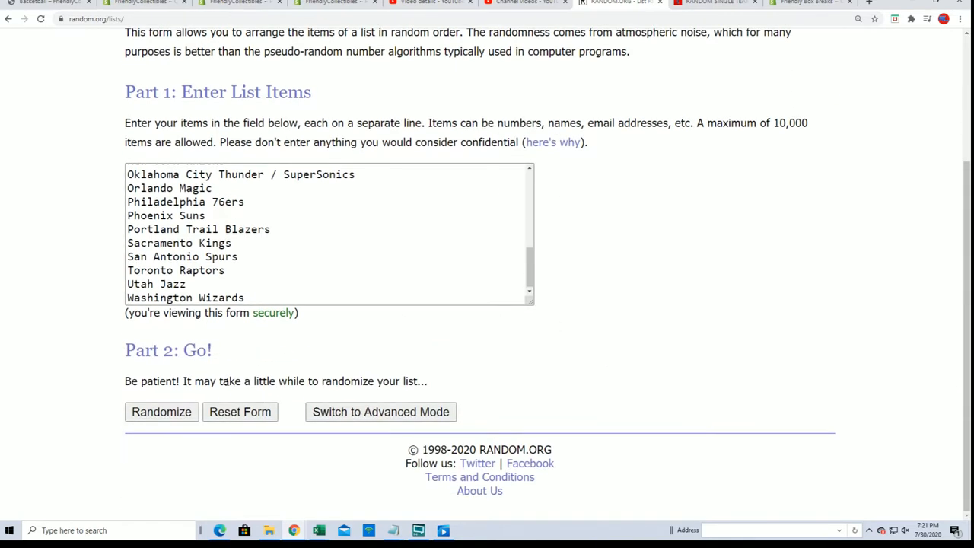
Step: Randomize the 30 NBA team names and reshuffle them six more times, ending with Dallas Mavericks first
click(161, 410)
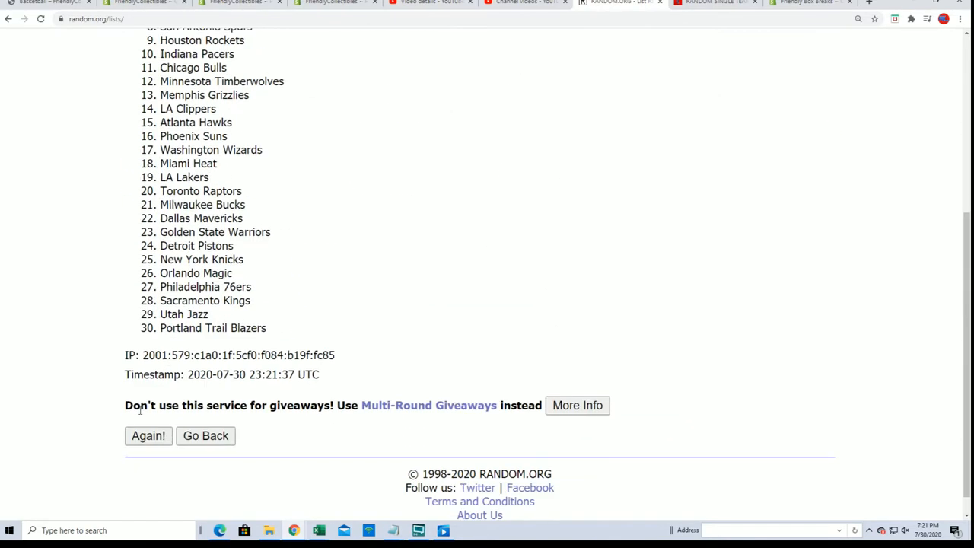
click(149, 435)
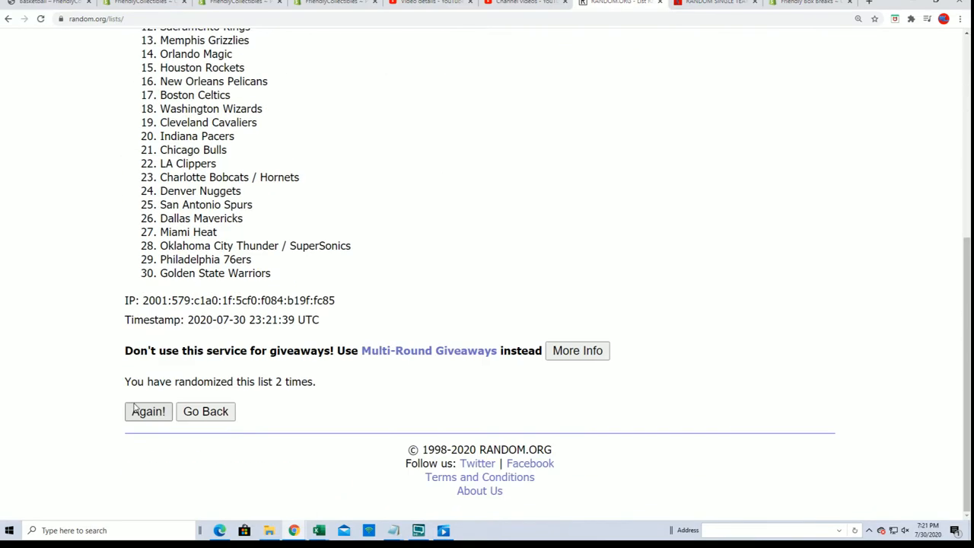
click(147, 411)
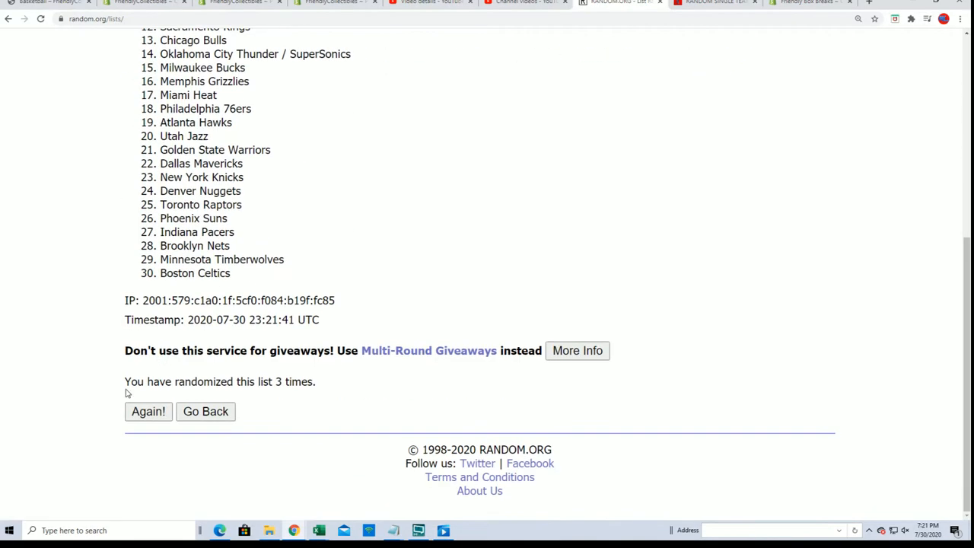
click(149, 411)
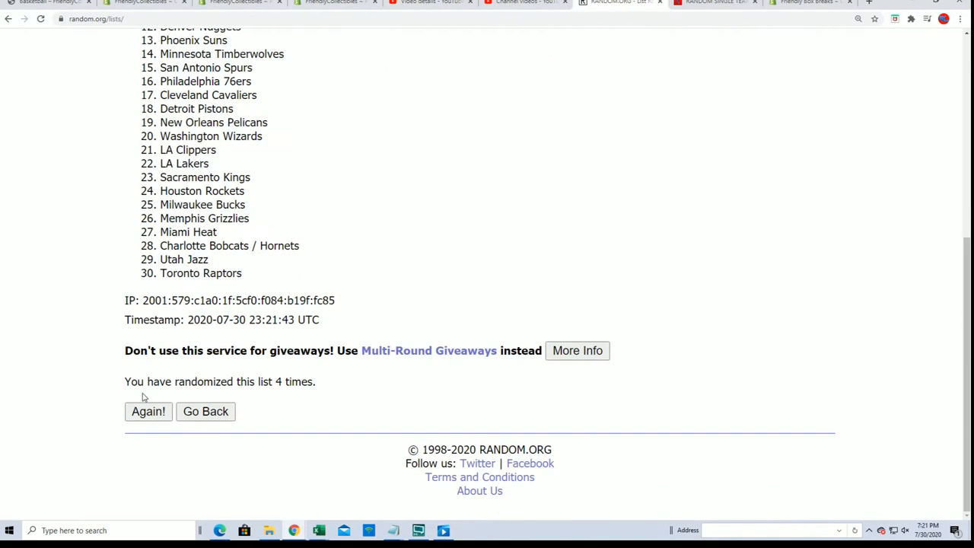
click(148, 411)
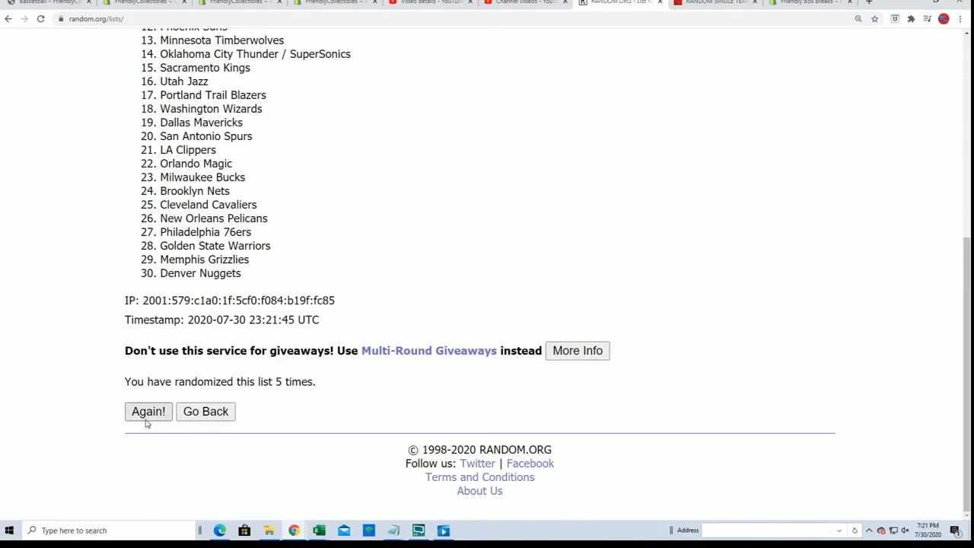
click(148, 410)
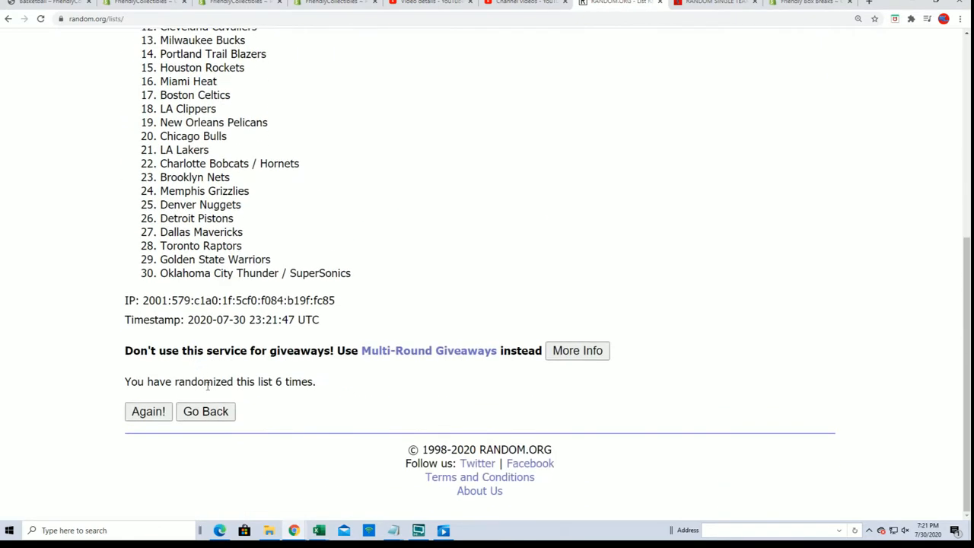
mouse_move(148, 411)
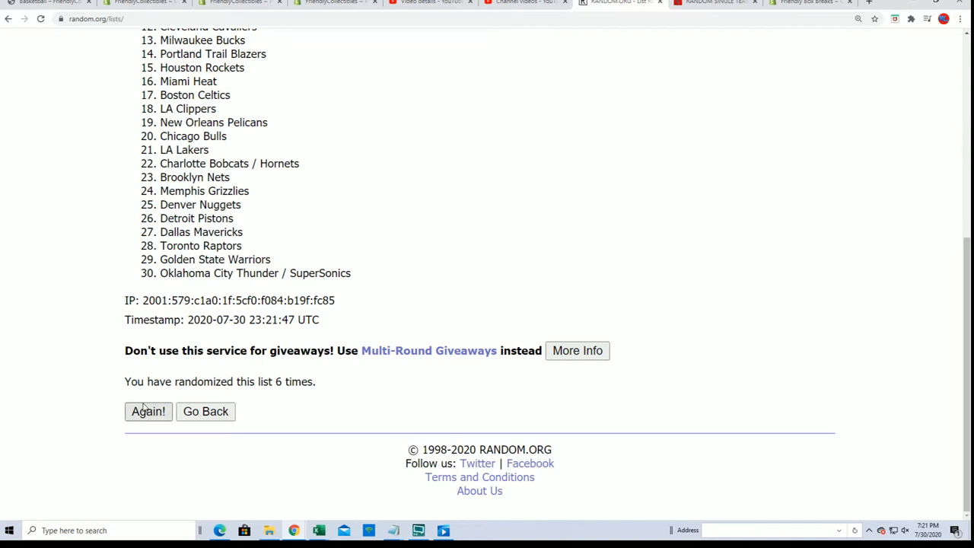
click(147, 411)
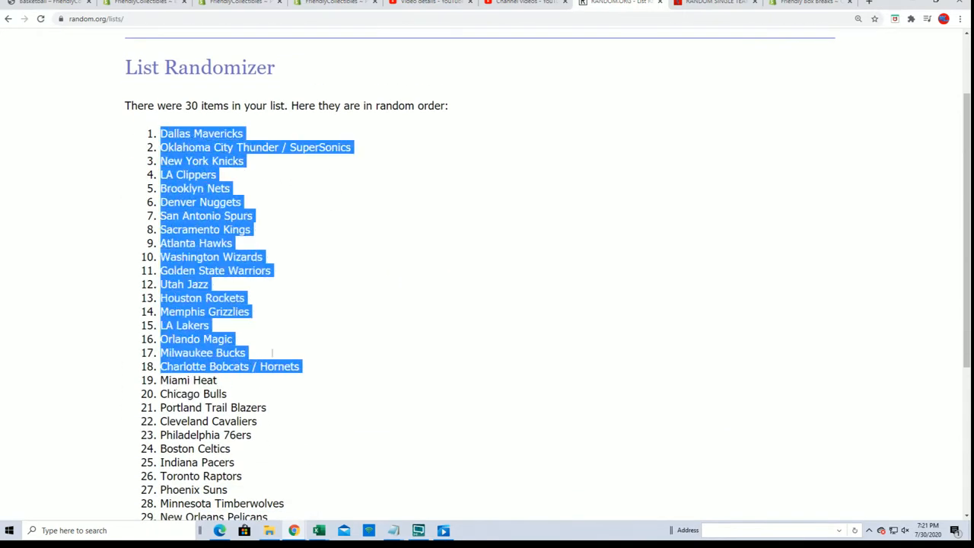
scroll(down, 3)
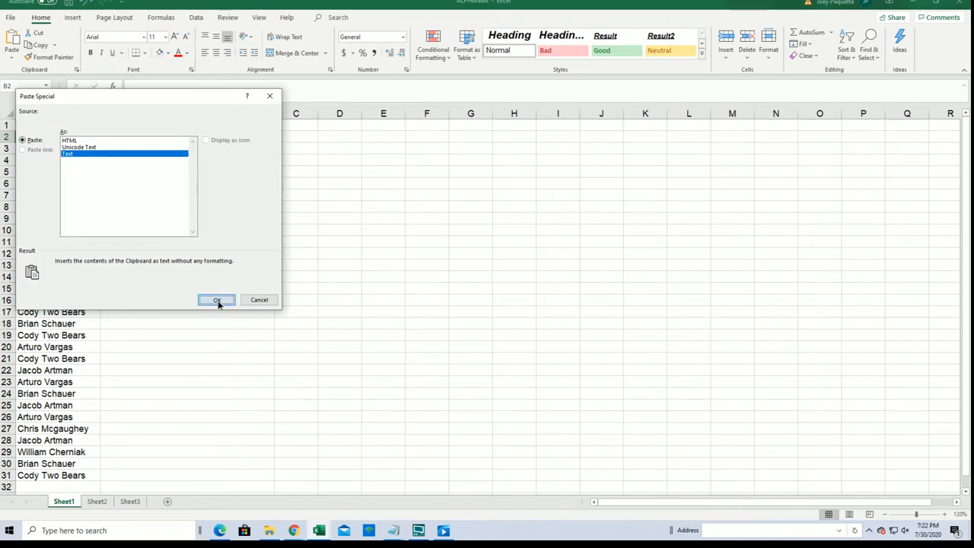
Step: Paste the shuffled team names as text into column B starting at B2
click(216, 300)
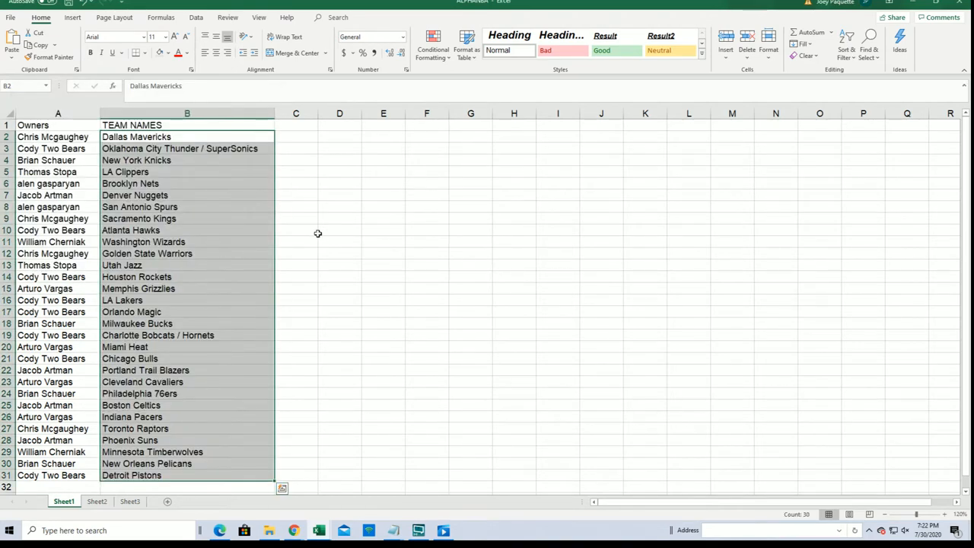
click(58, 288)
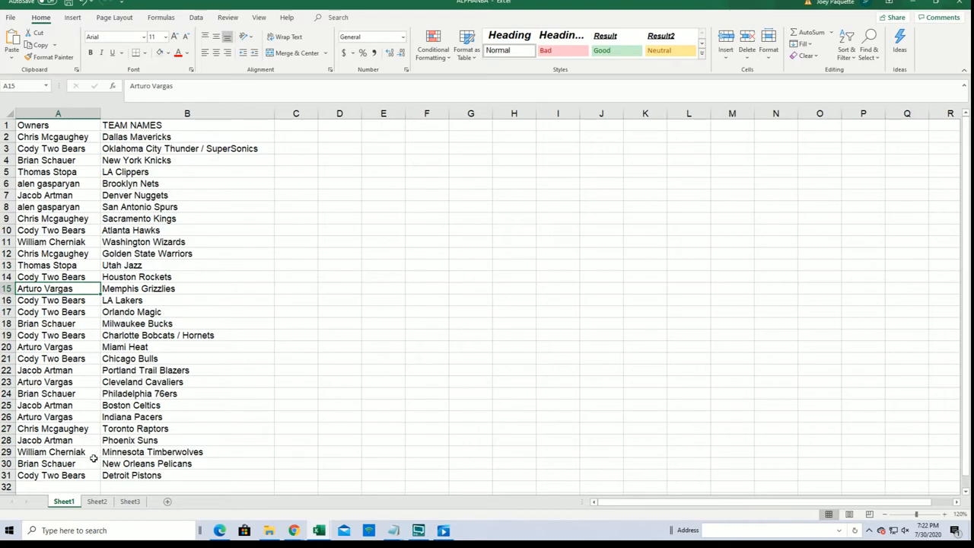
click(42, 462)
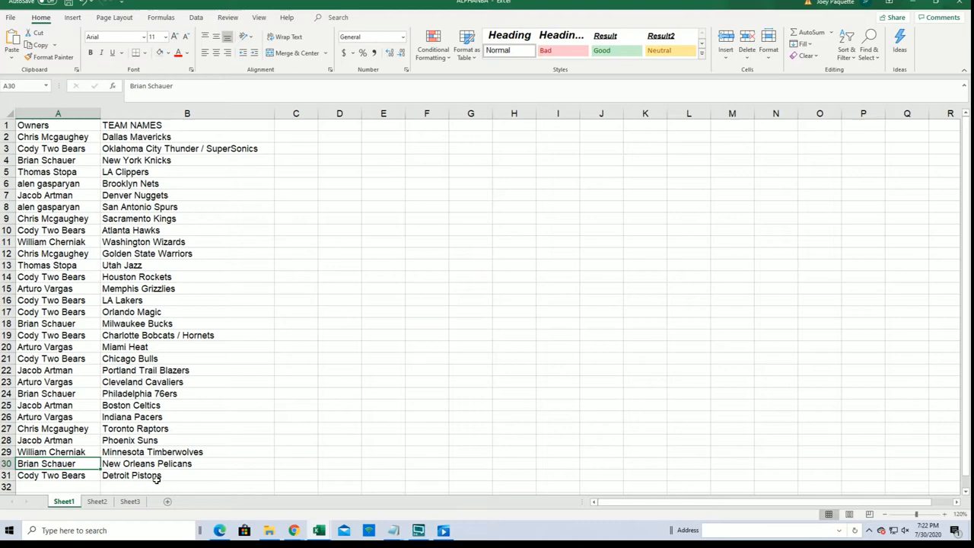
mouse_move(200, 370)
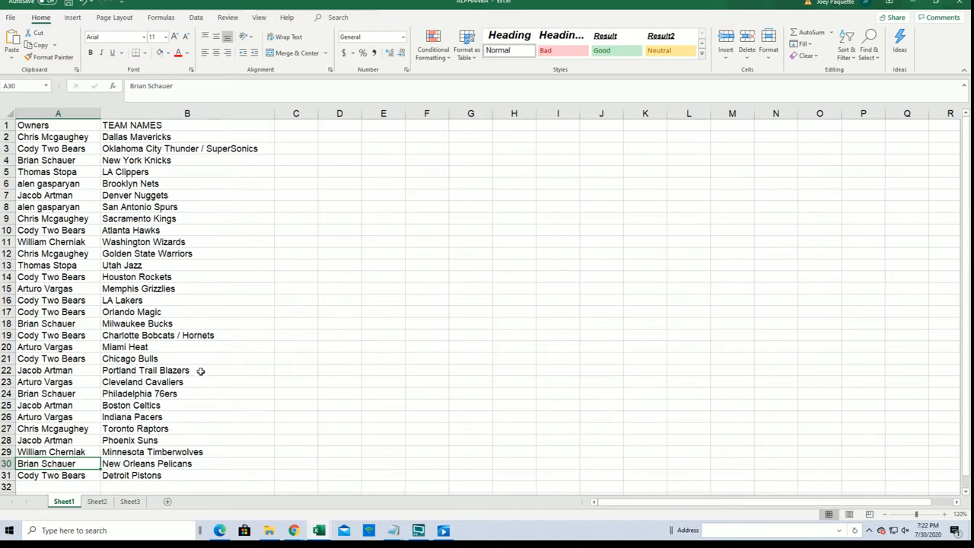
mouse_move(195, 371)
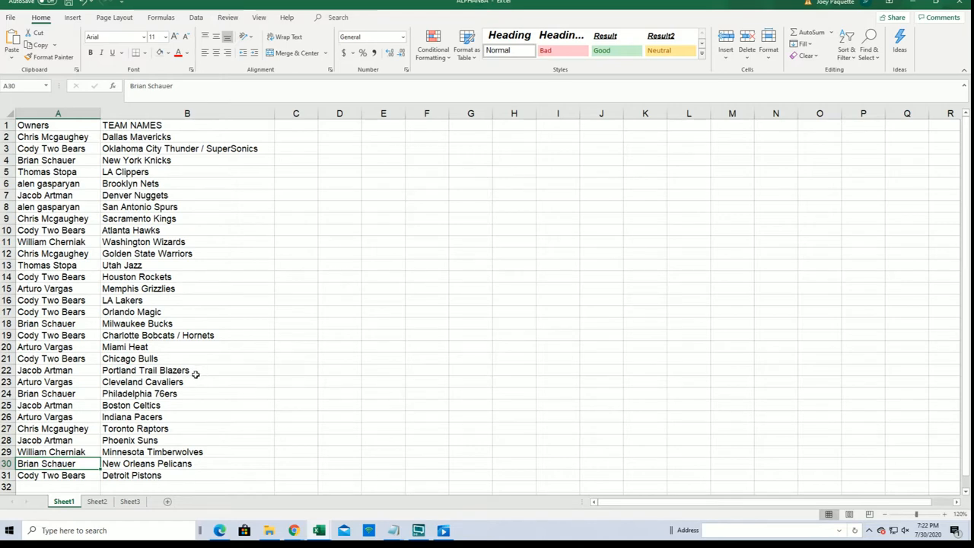
Step: Sort B2:B31 A to Z with Expand the selection so owners stay paired with their teams
click(50, 300)
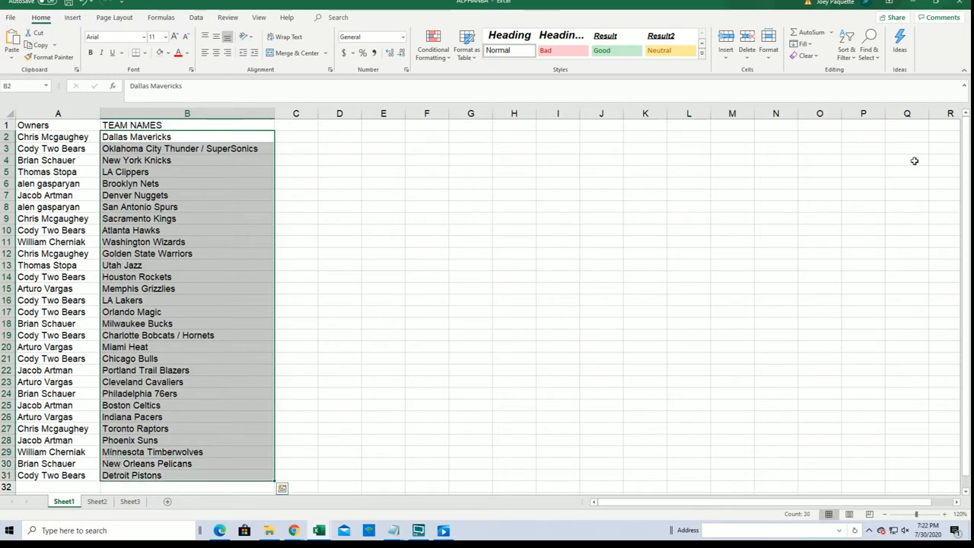
click(850, 42)
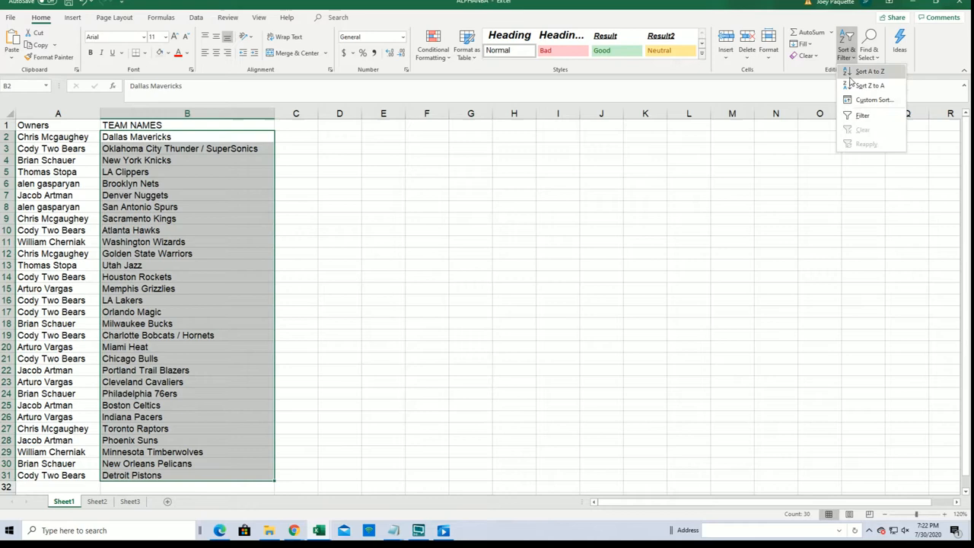
click(867, 85)
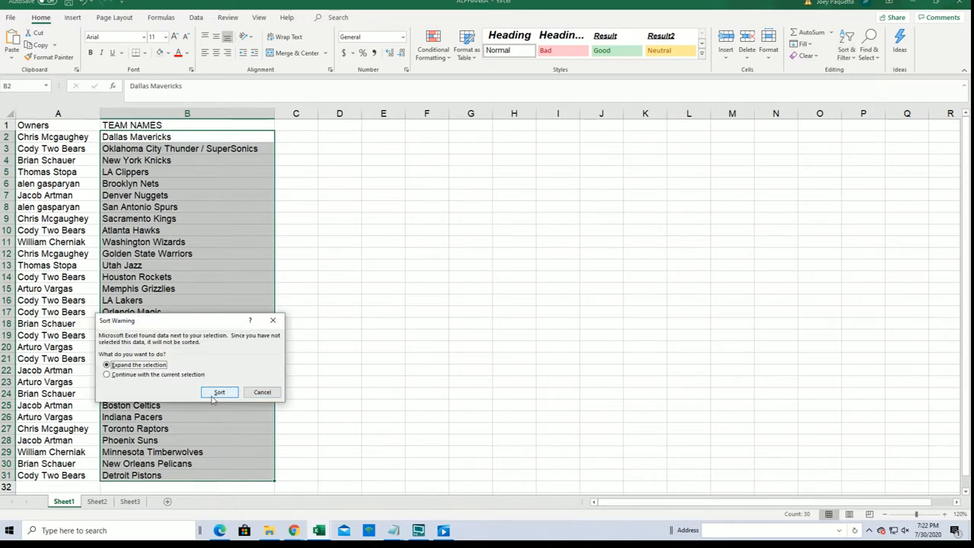
click(220, 392)
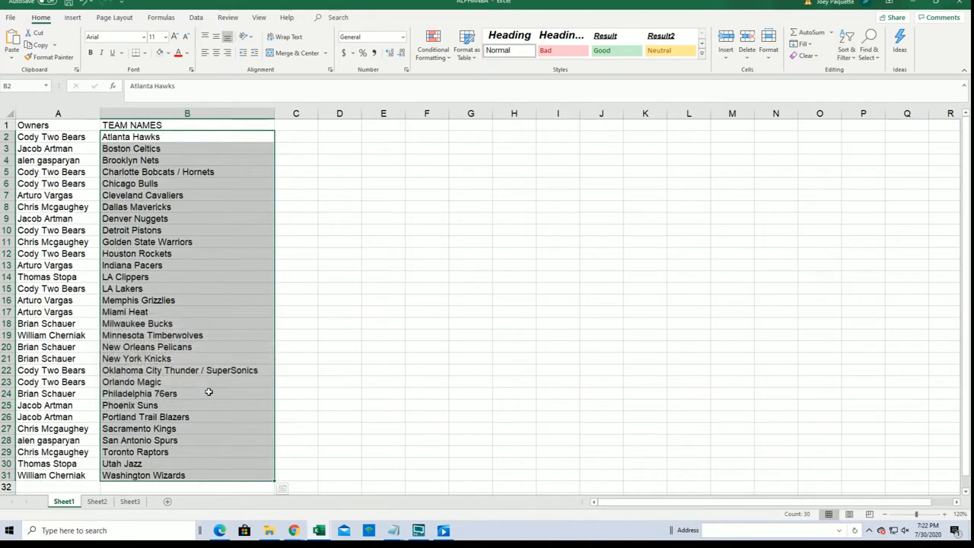